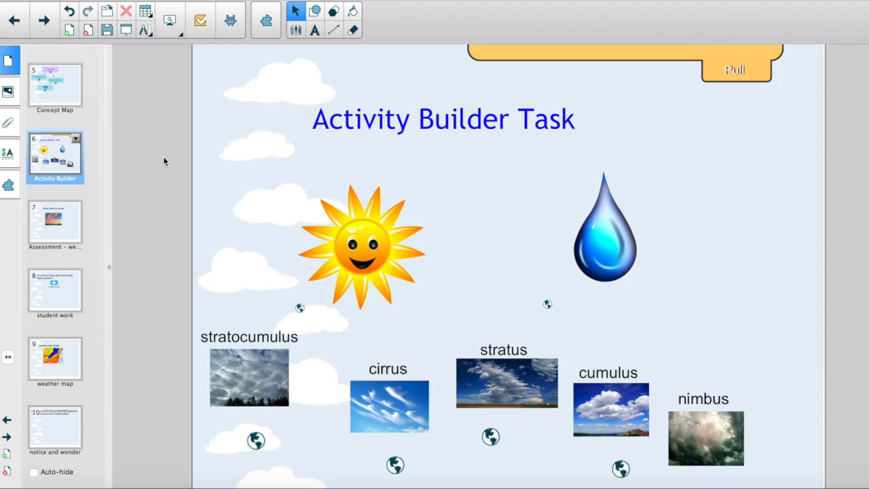
mouse_move(295, 152)
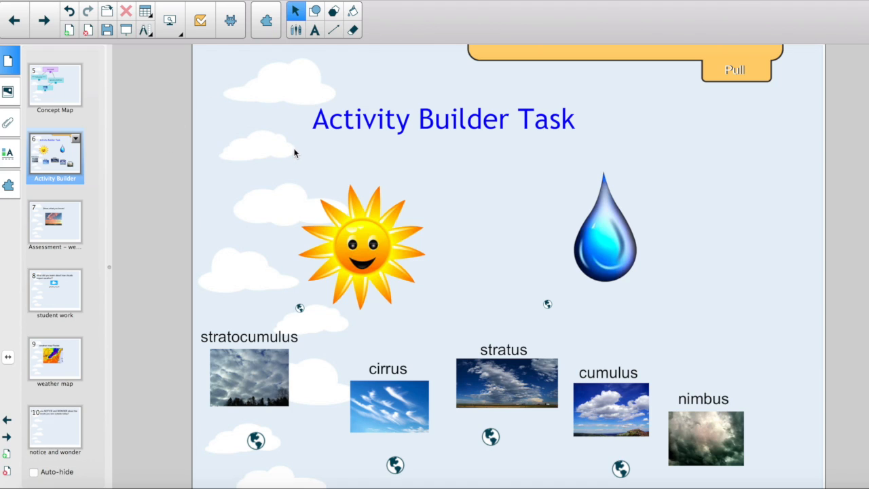
mouse_move(337, 236)
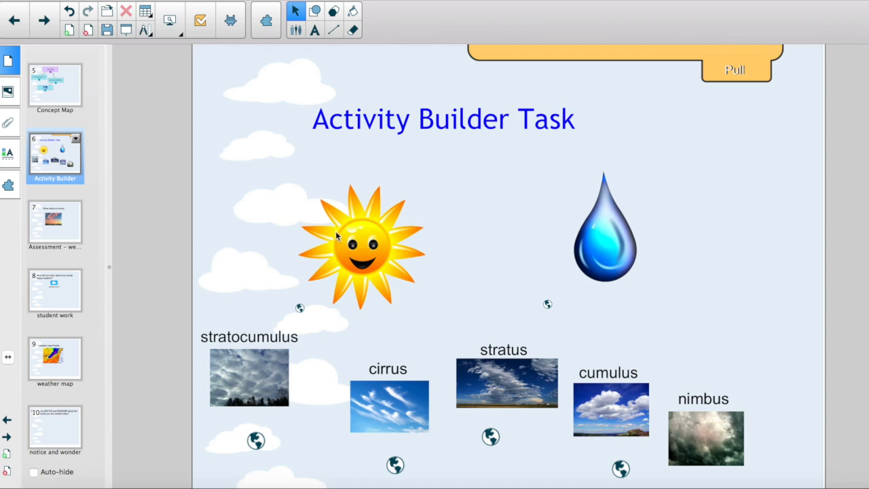
mouse_move(318, 206)
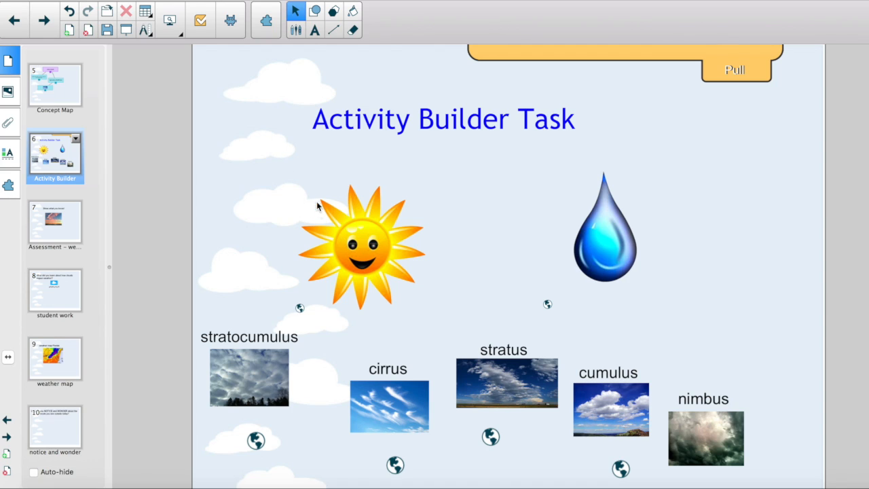
mouse_move(352, 175)
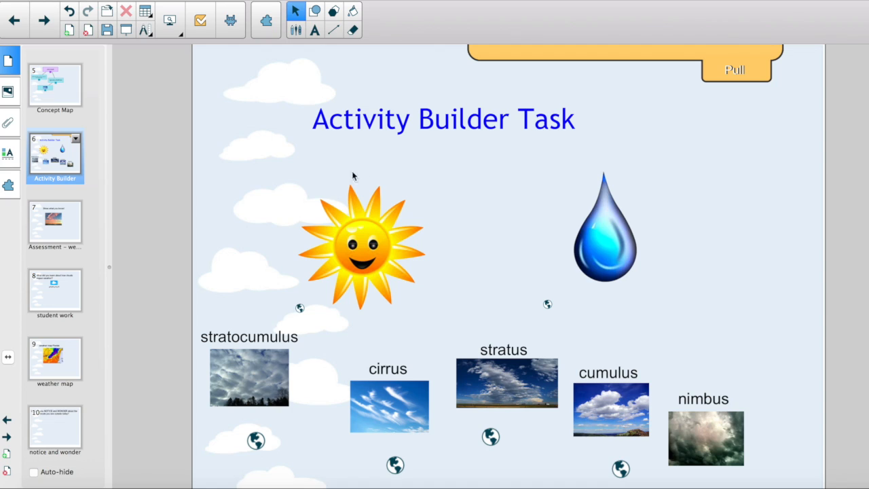
mouse_move(628, 240)
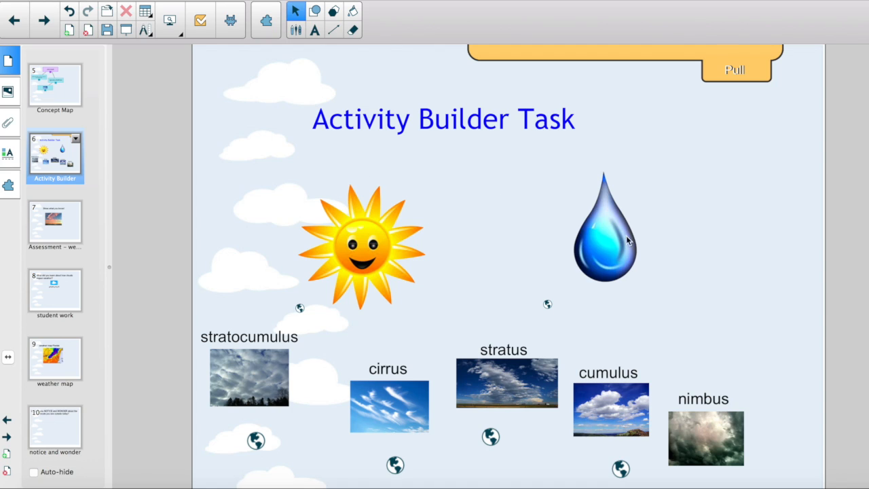
mouse_move(654, 275)
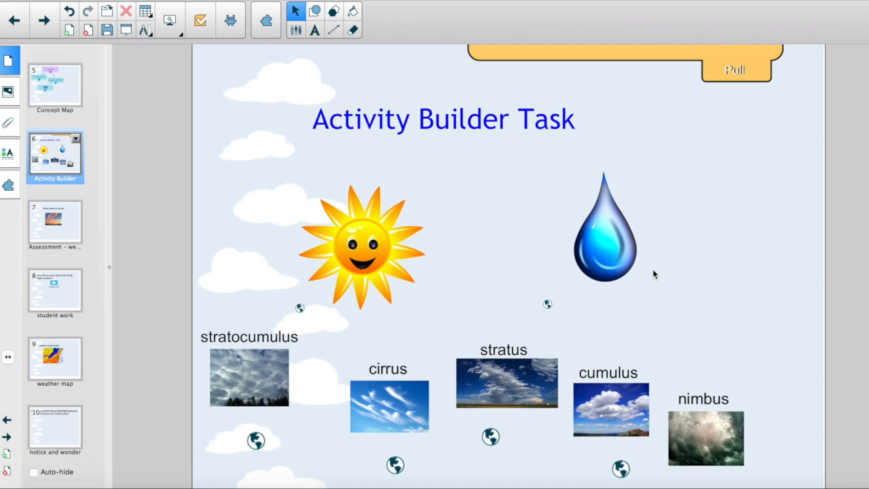
mouse_move(296, 248)
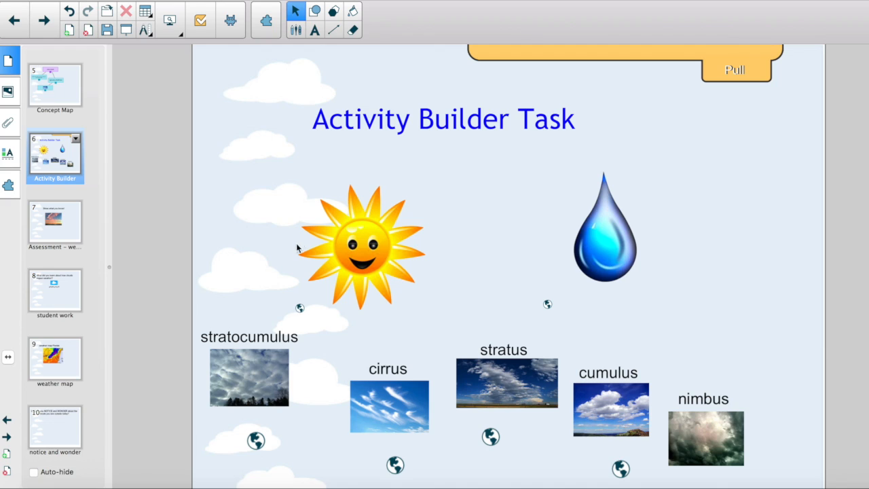
mouse_move(11, 201)
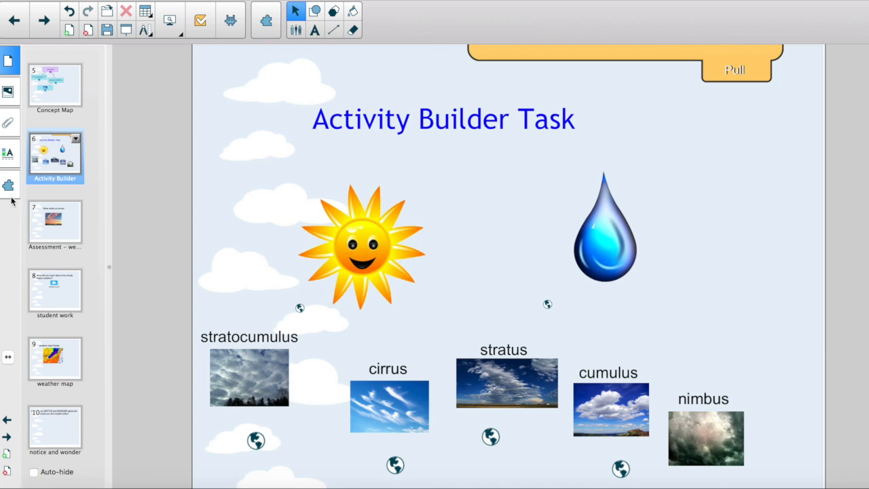
Launch Activity Builder from Add-ons and choose the sun image as the activity object.
left_click(9, 185)
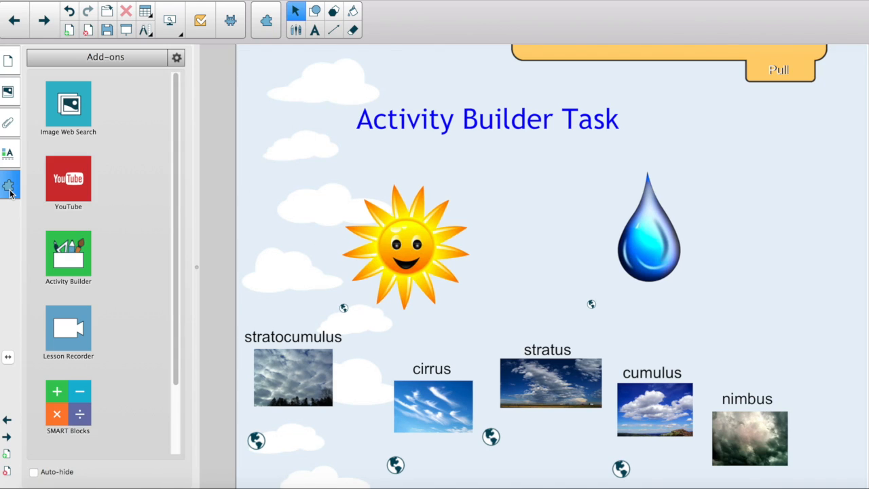
left_click(68, 255)
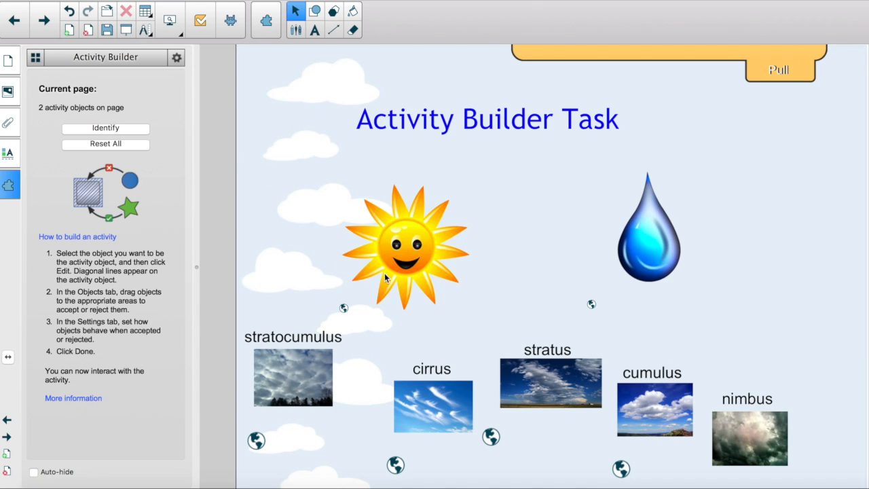
left_click(406, 251)
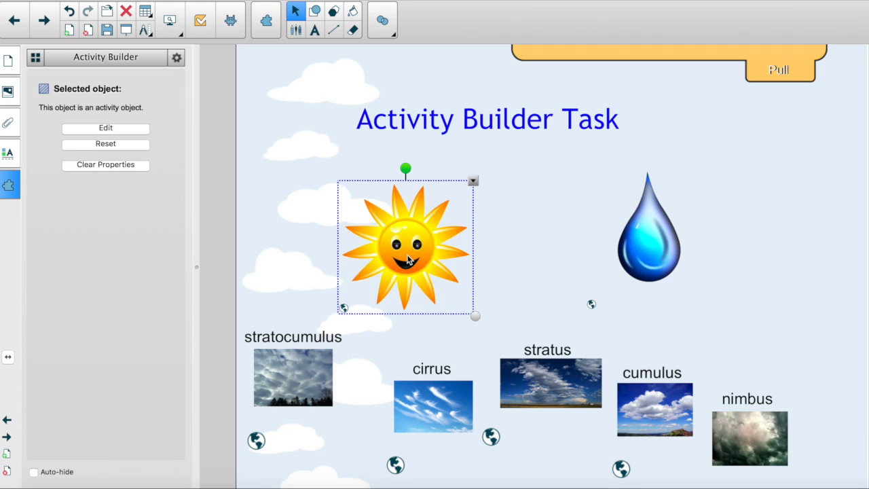
mouse_move(163, 117)
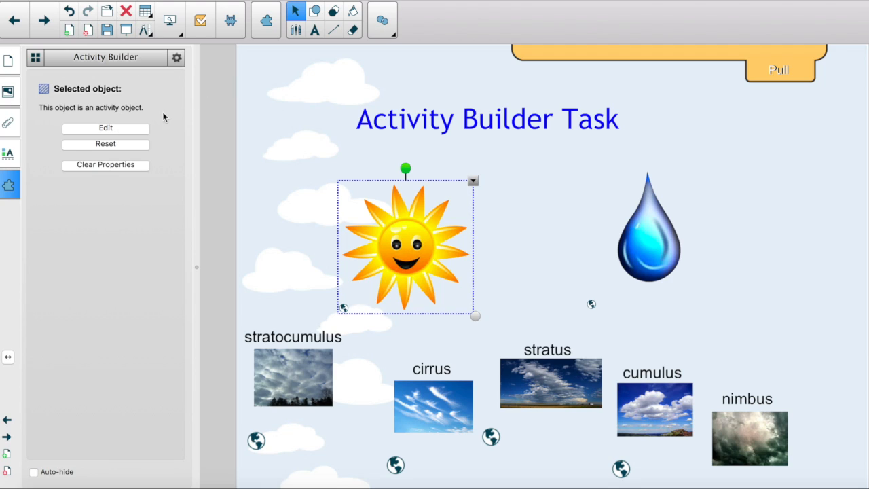
Start editing the sun's activity rules so cirrus and stratus can be added as accepted objects.
left_click(105, 127)
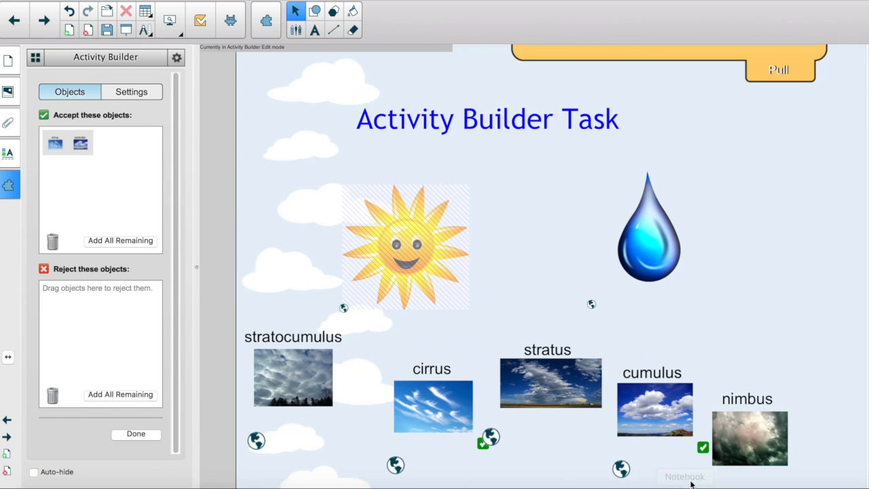
mouse_move(703, 465)
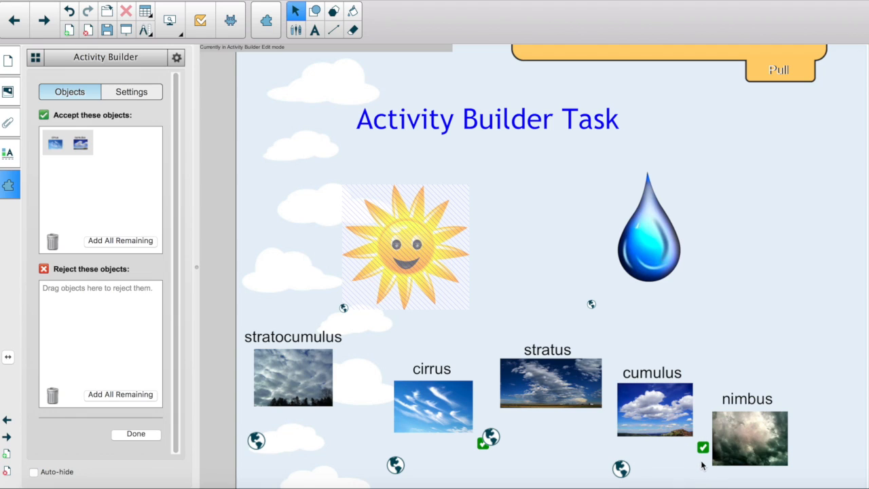
mouse_move(707, 465)
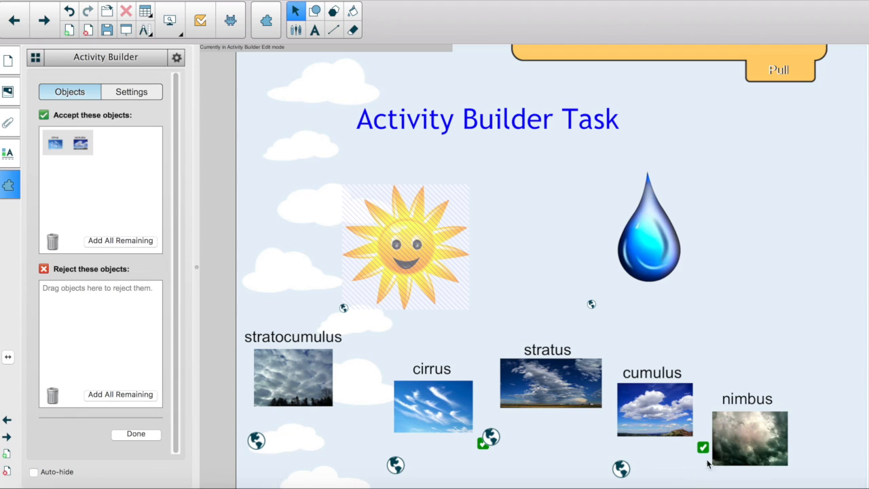
mouse_move(305, 389)
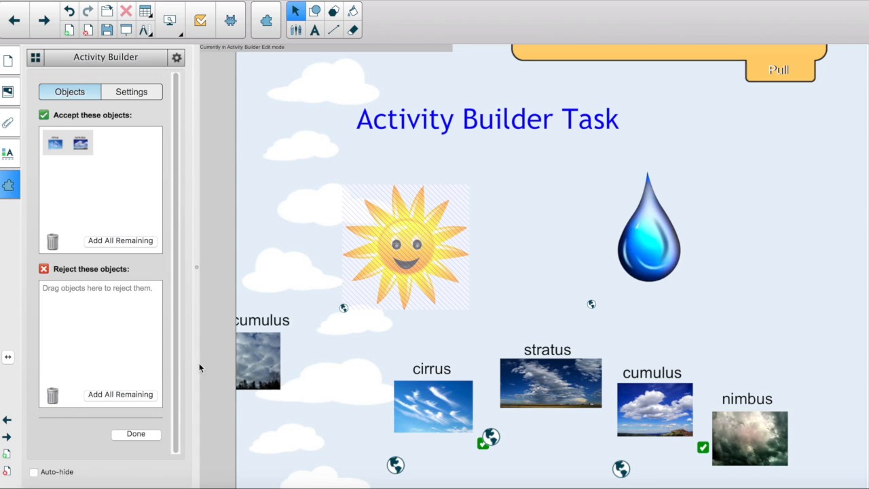
Add the stratocumulus image to the sun's rejected objects.
left_click_drag(258, 359, 55, 295)
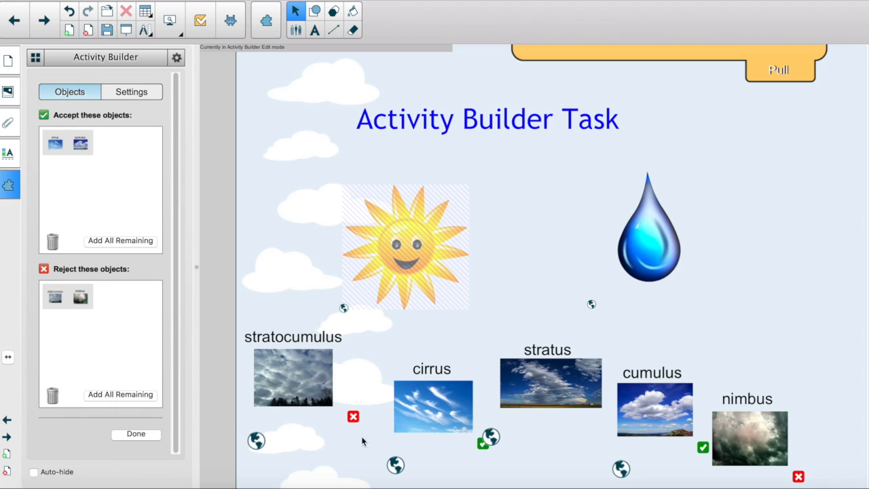
mouse_move(162, 112)
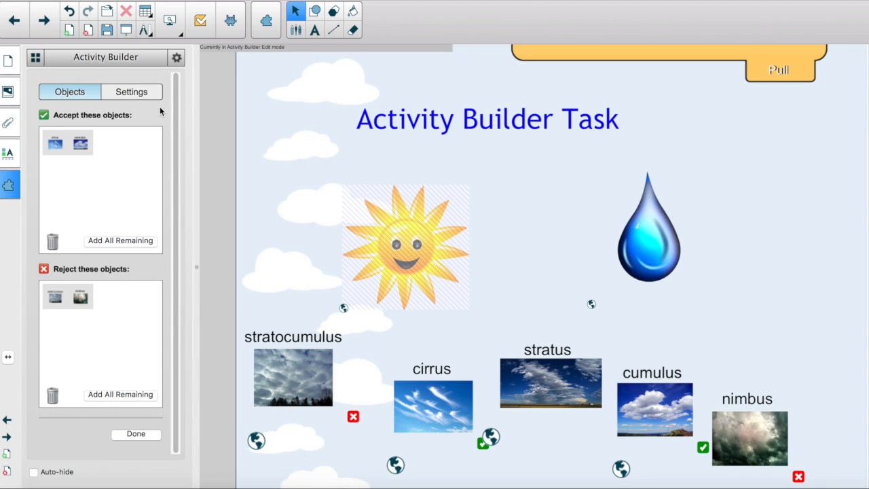
mouse_move(95, 293)
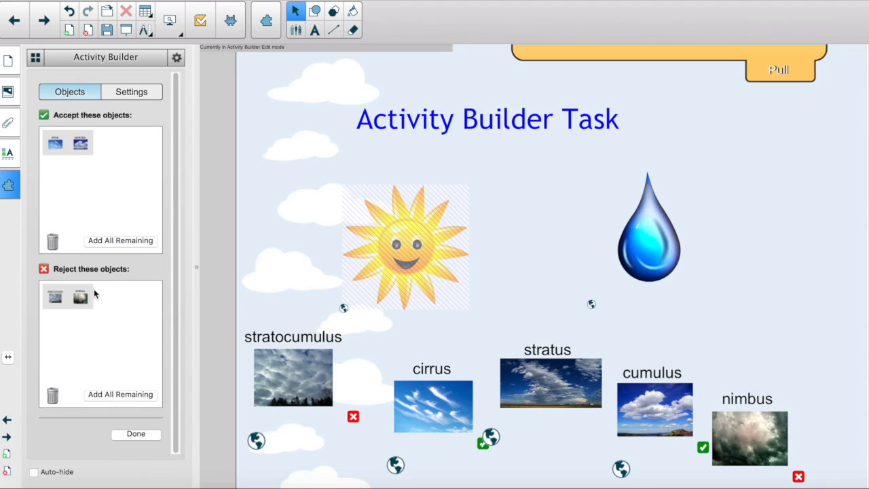
mouse_move(56, 394)
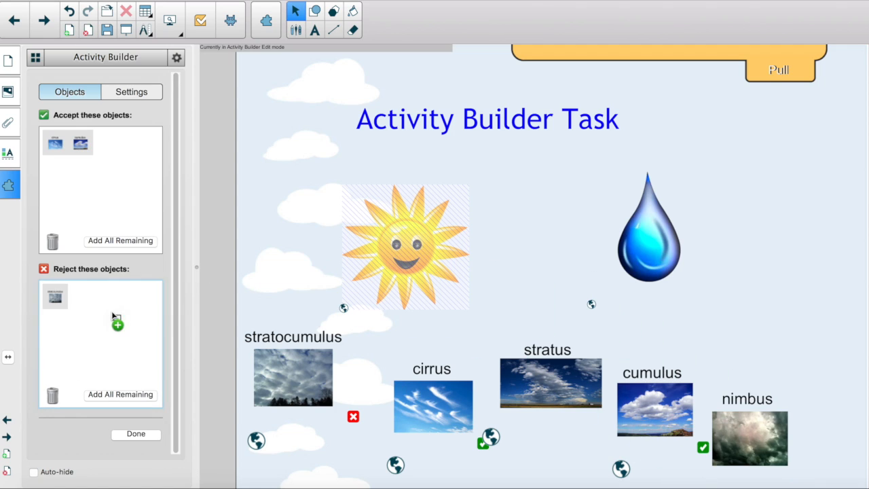
Set the accepted-objects animation to Spin in the activity Settings.
left_click(132, 92)
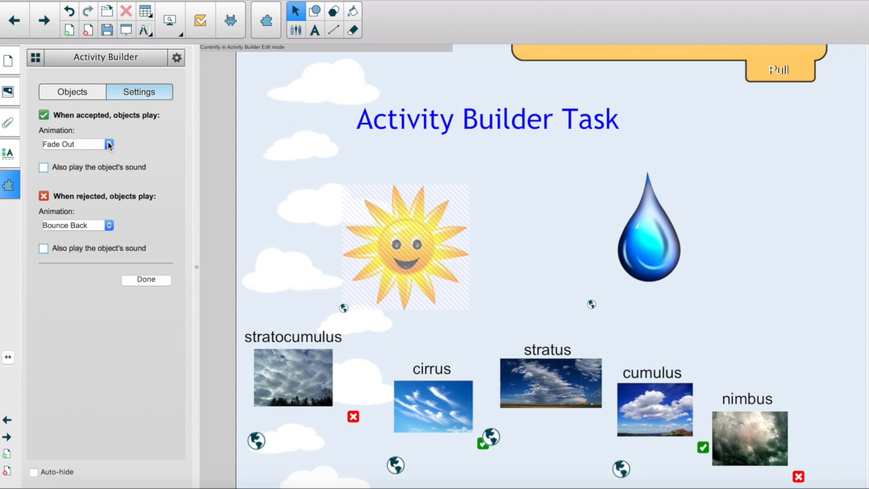
left_click(109, 144)
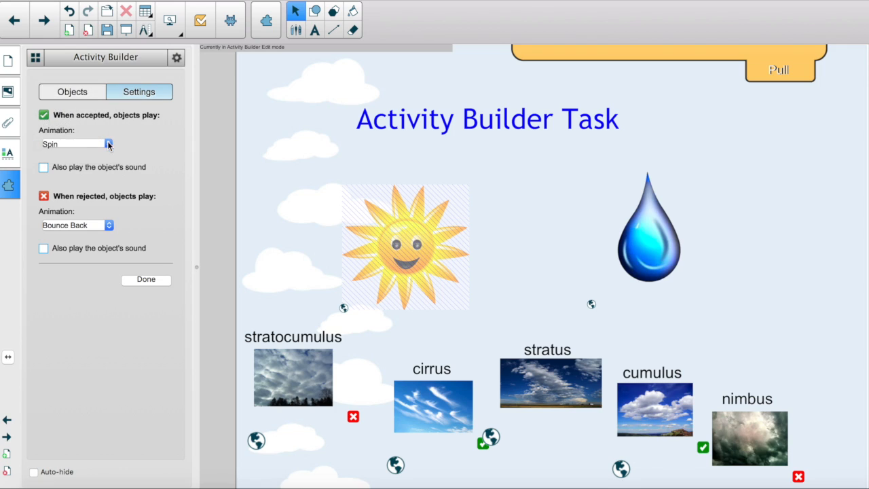
left_click(146, 279)
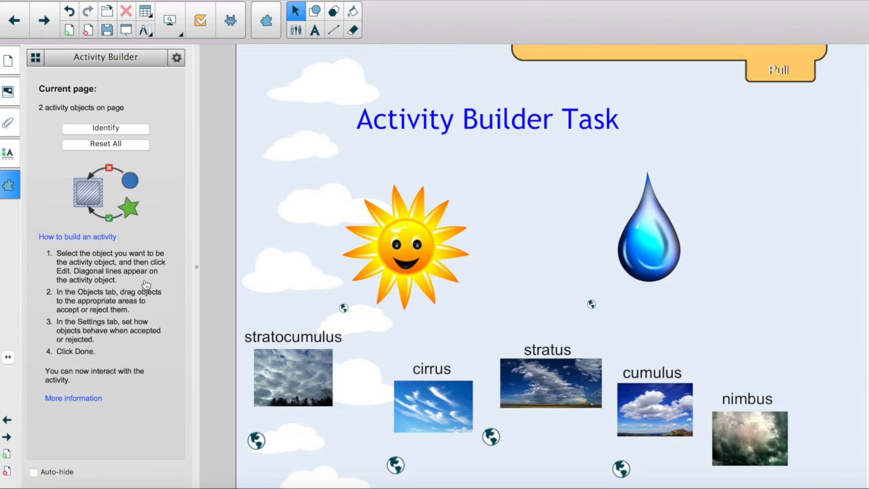
mouse_move(8, 61)
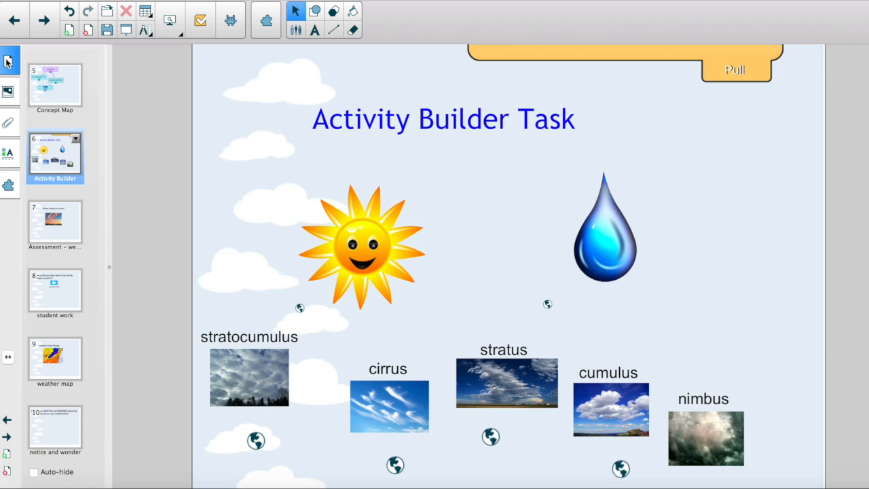
mouse_move(316, 304)
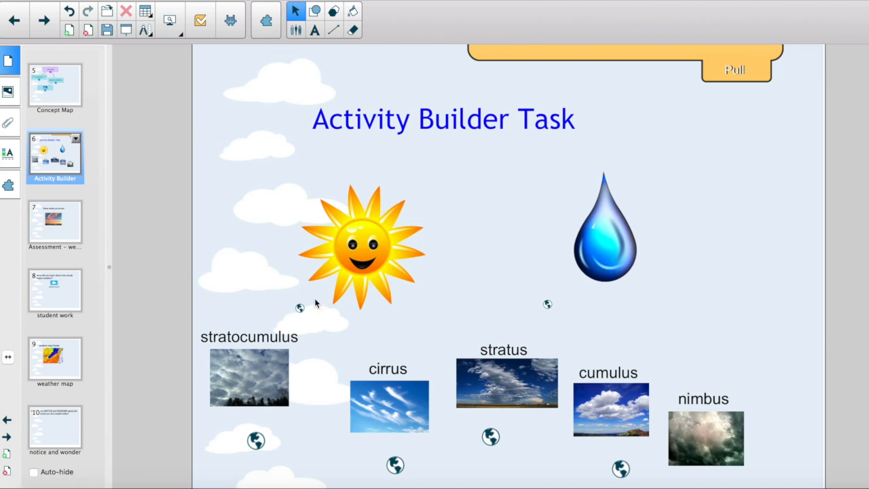
Test the activity by dropping cirrus onto the sun, then move cirrus back below it.
left_click_drag(389, 406, 349, 258)
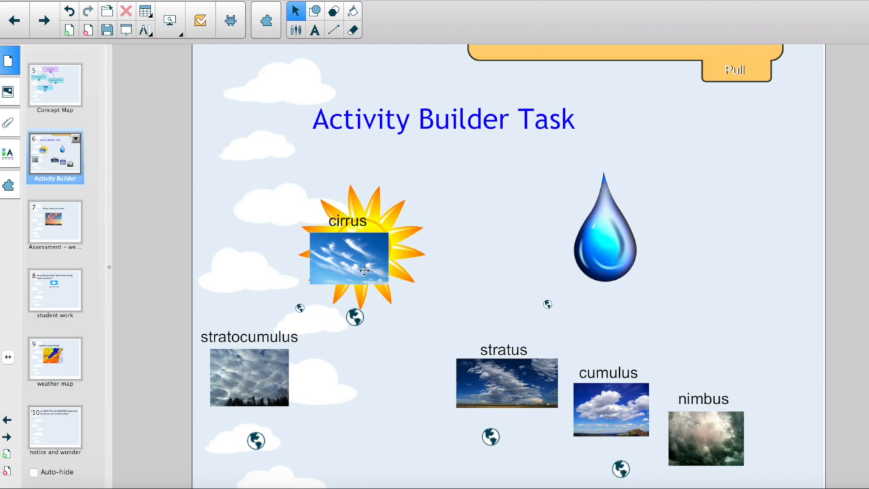
left_click_drag(348, 258, 373, 368)
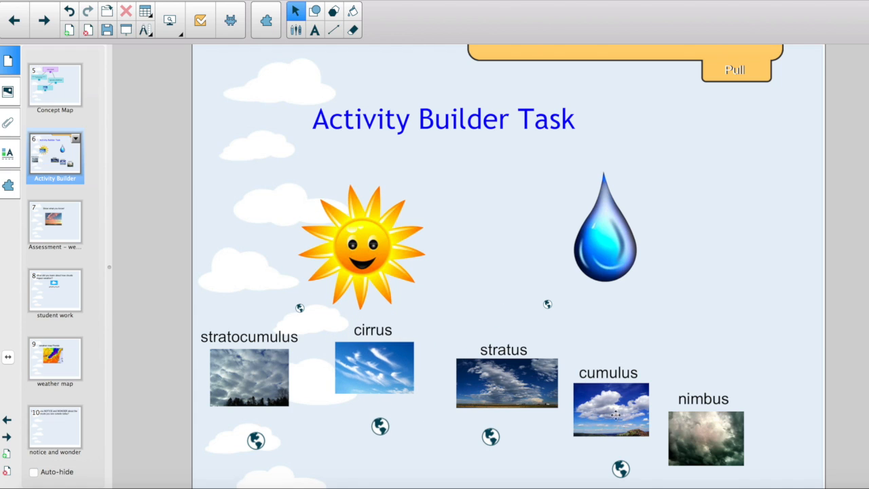